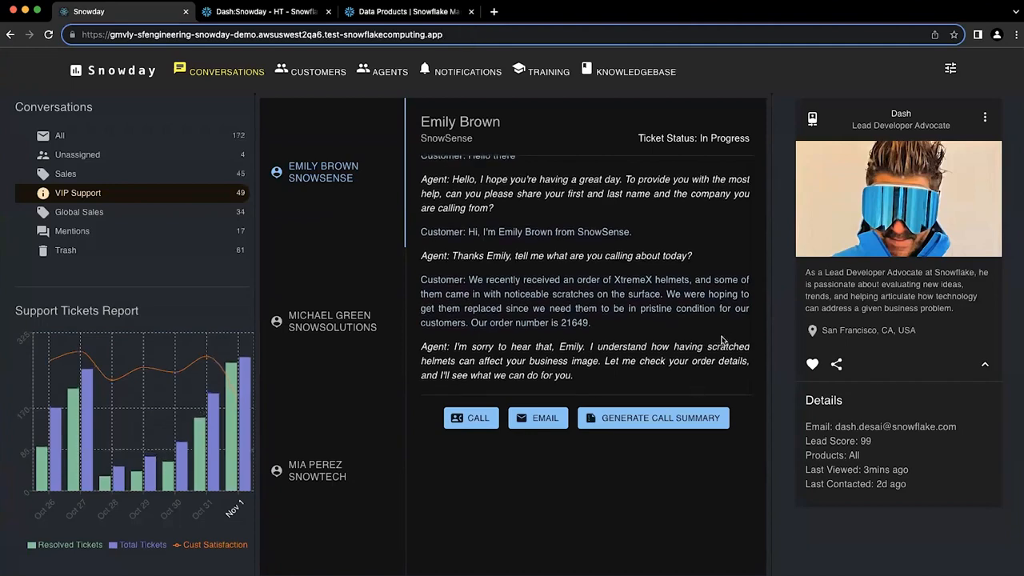
scroll("down", 3)
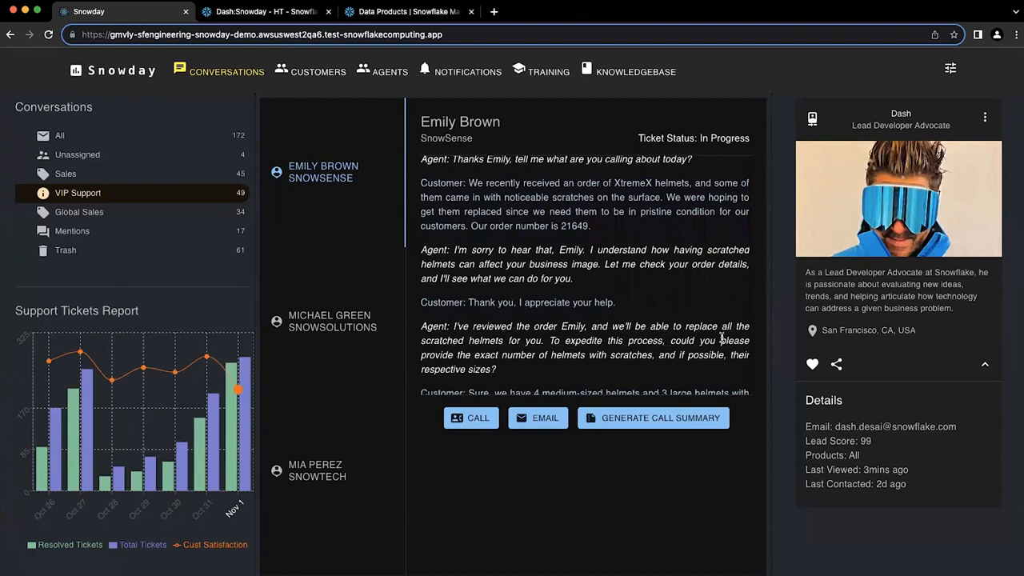
scroll("down", 3)
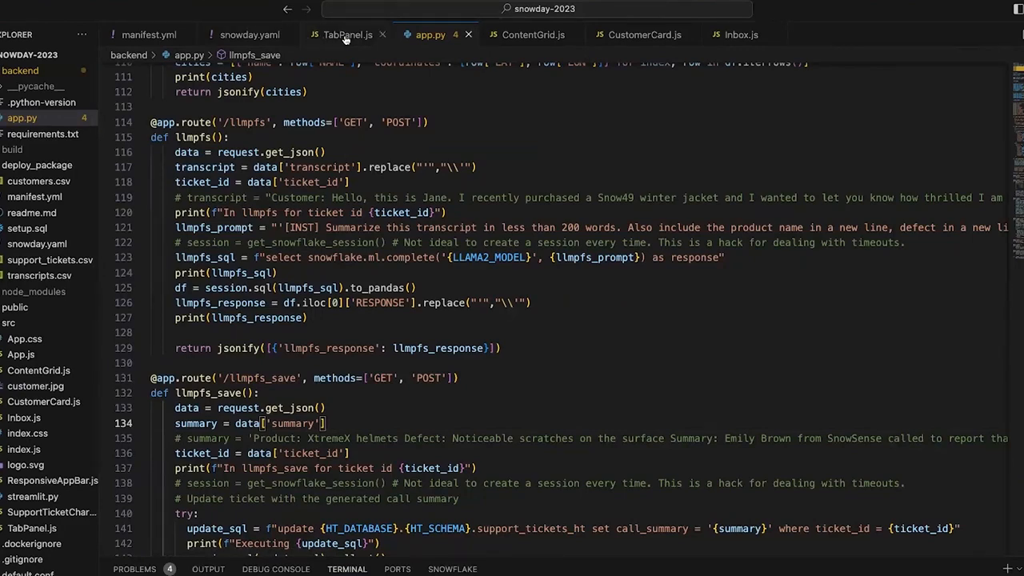
Review TabPanel.js, manifest.yml and snowday.yaml, ending back on the getCallSummary code
left_click(346, 36)
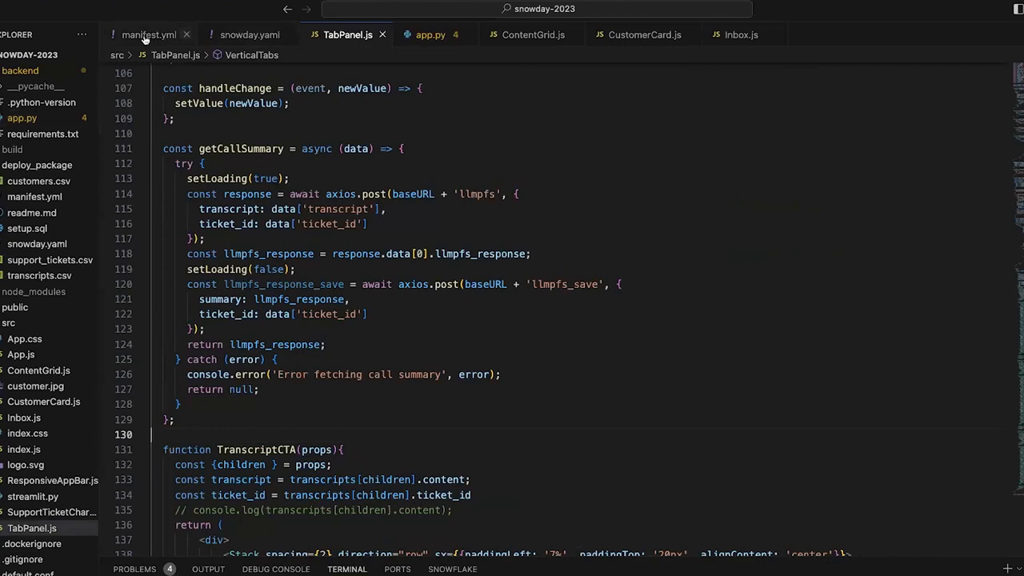
left_click(147, 35)
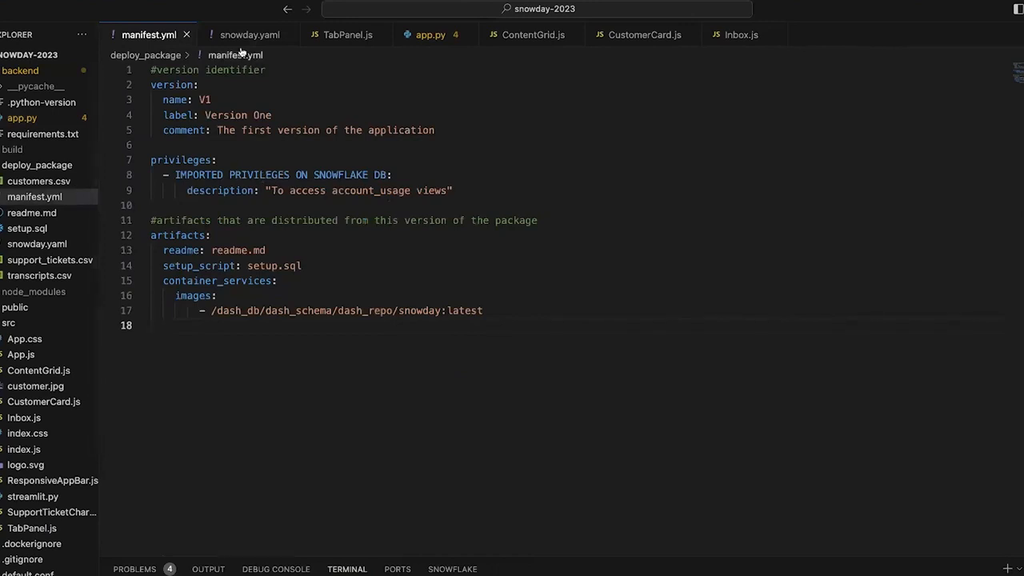
left_click(250, 35)
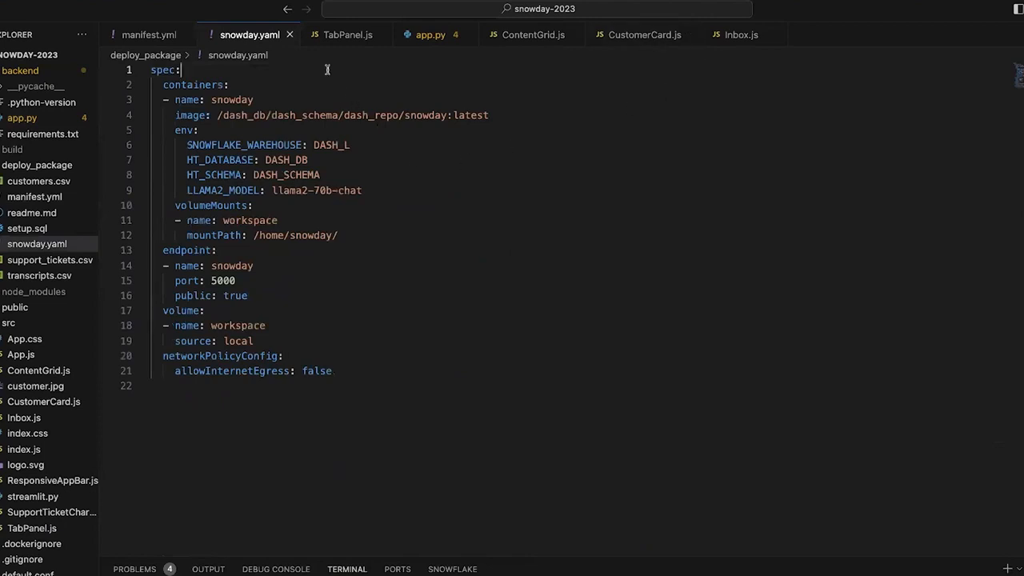
left_click(344, 36)
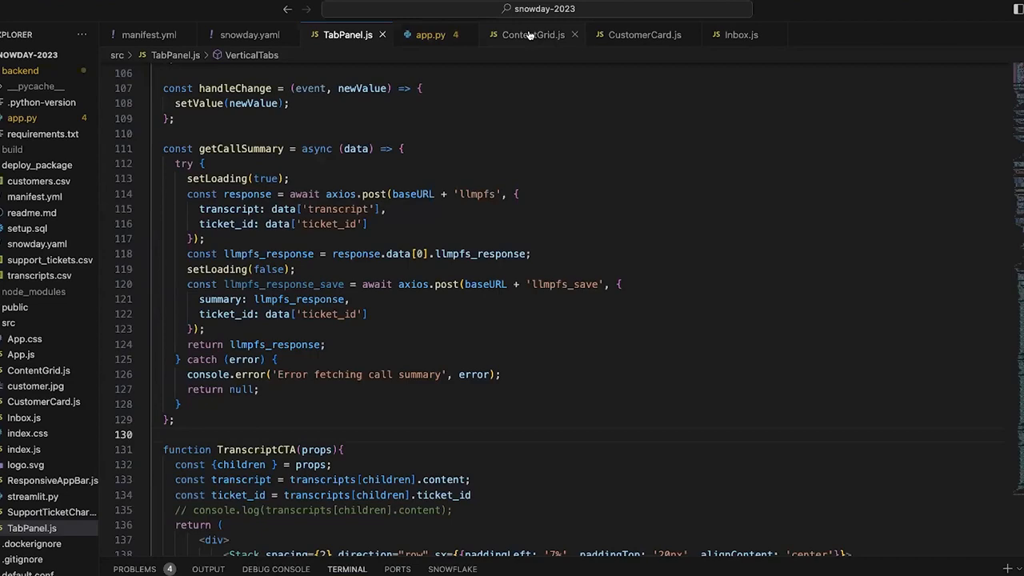
Review ContentGrid.js, CustomerCard.js, Inbox.js and TabPanel.js, then the snowday.yaml service spec
left_click(533, 35)
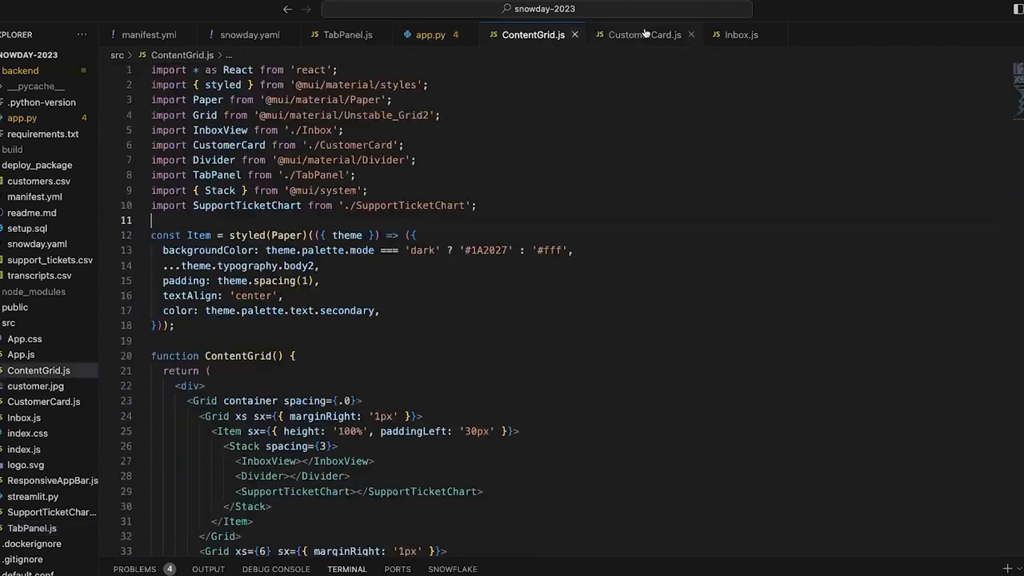
left_click(643, 35)
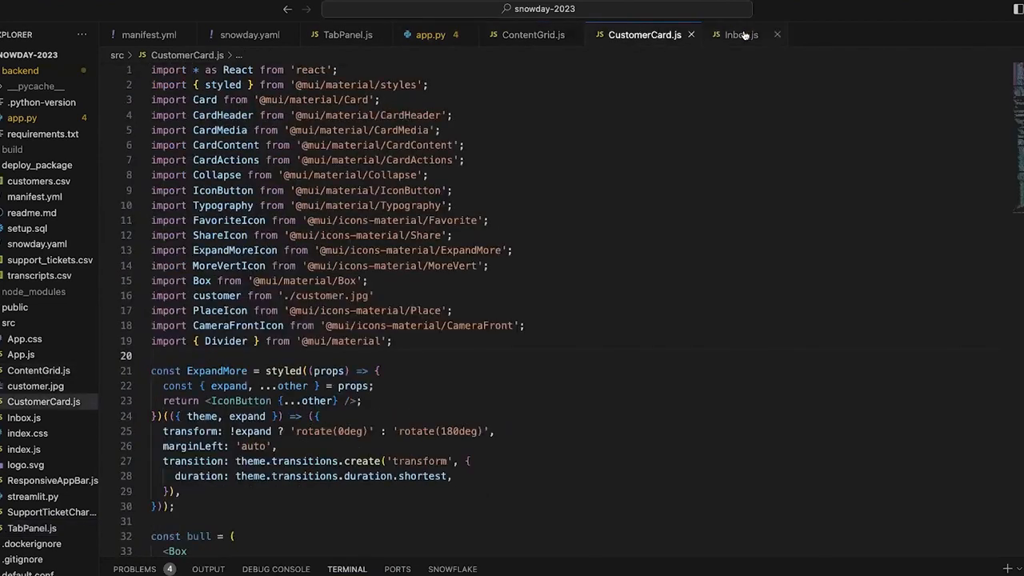
mouse_move(743, 35)
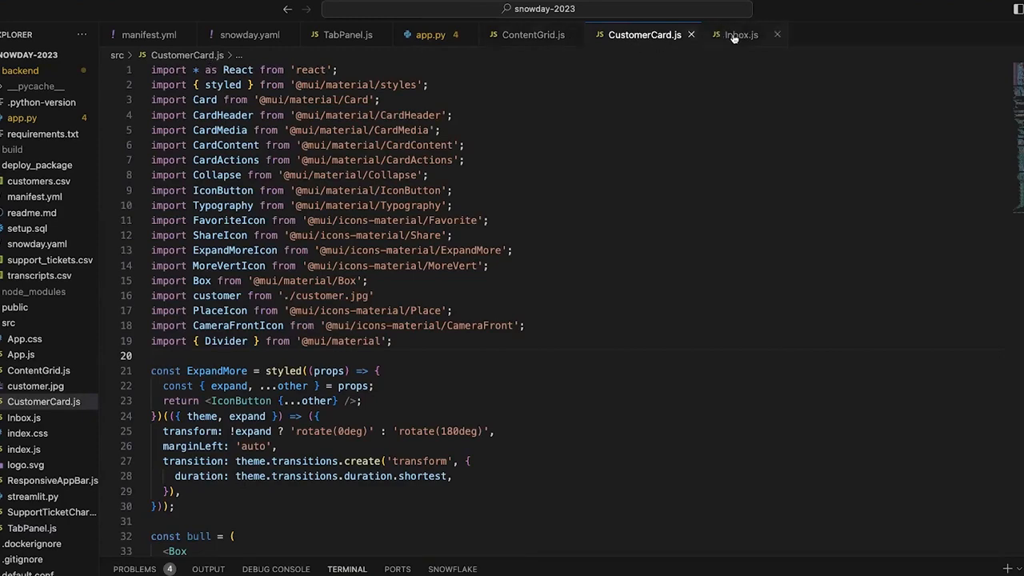
left_click(742, 35)
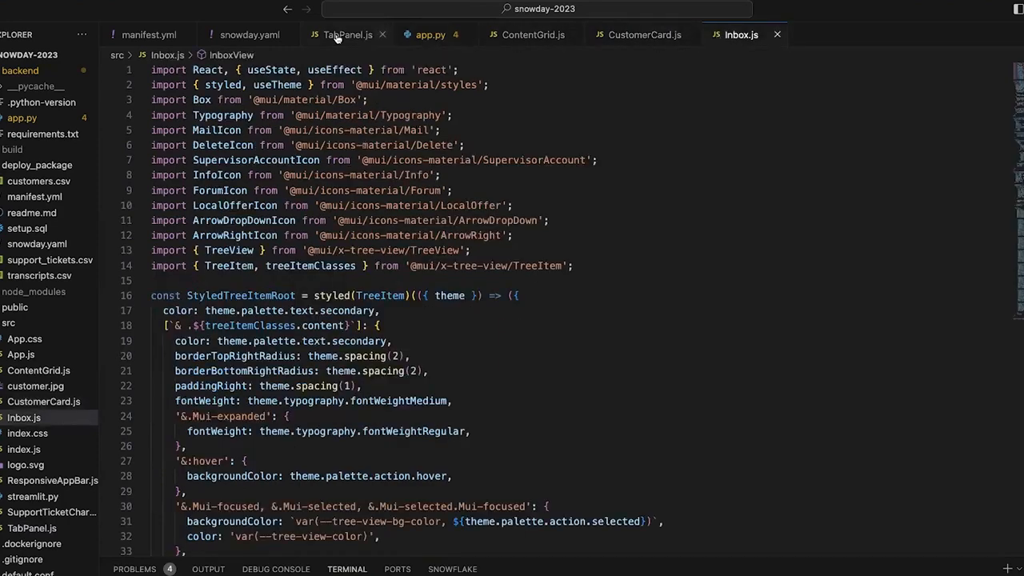
left_click(345, 35)
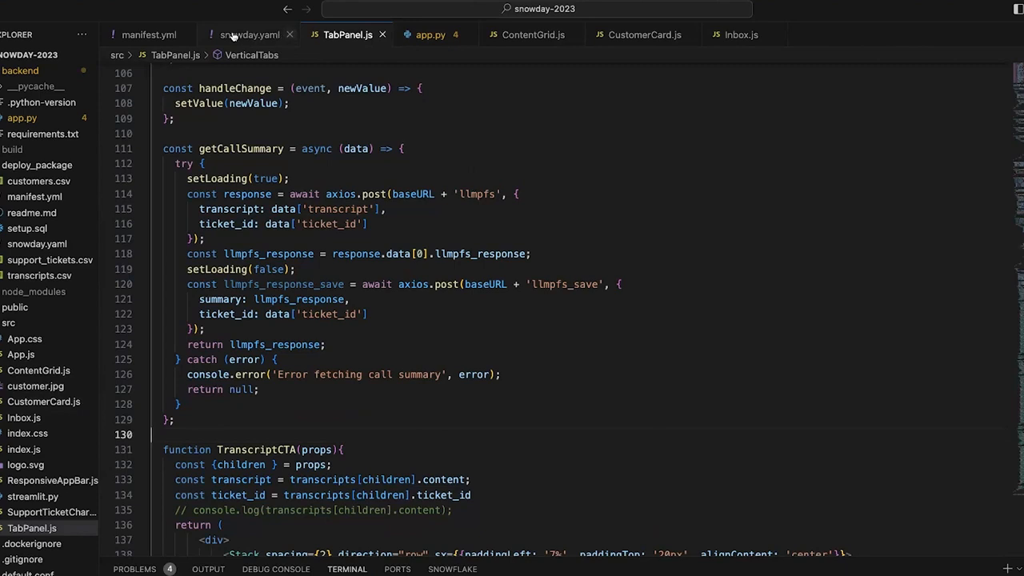
left_click(248, 36)
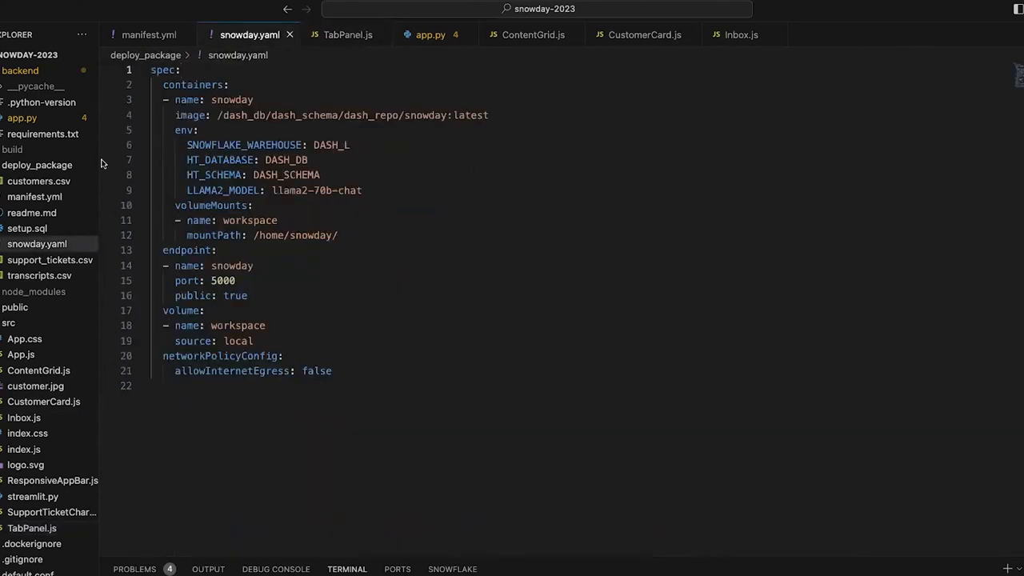
mouse_move(102, 163)
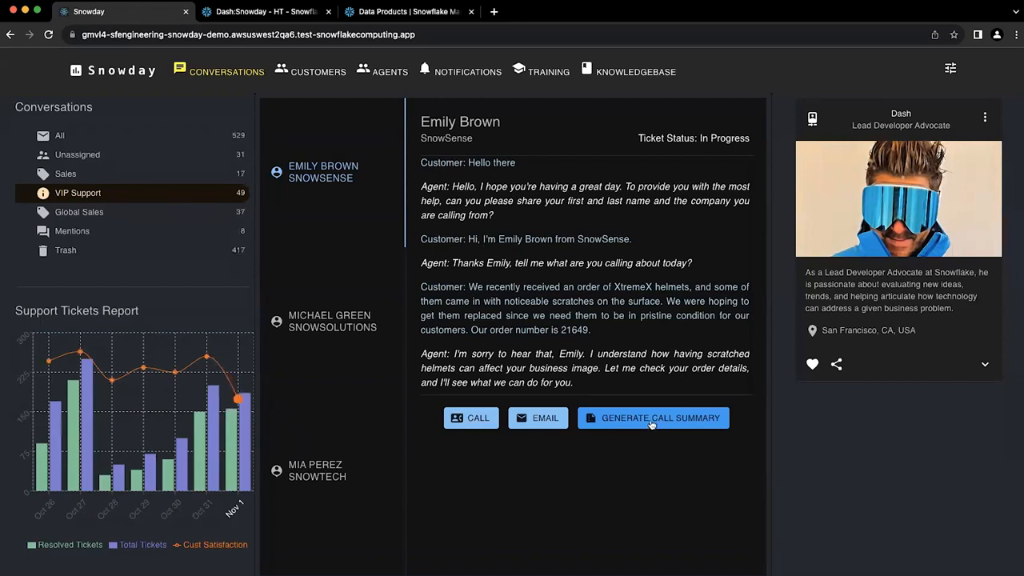
left_click(653, 418)
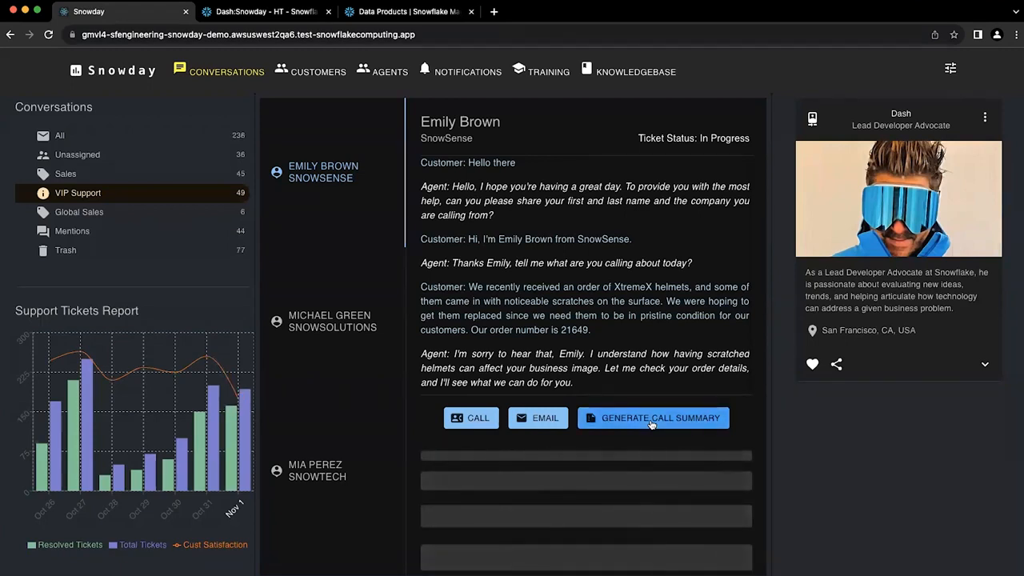
left_click(652, 418)
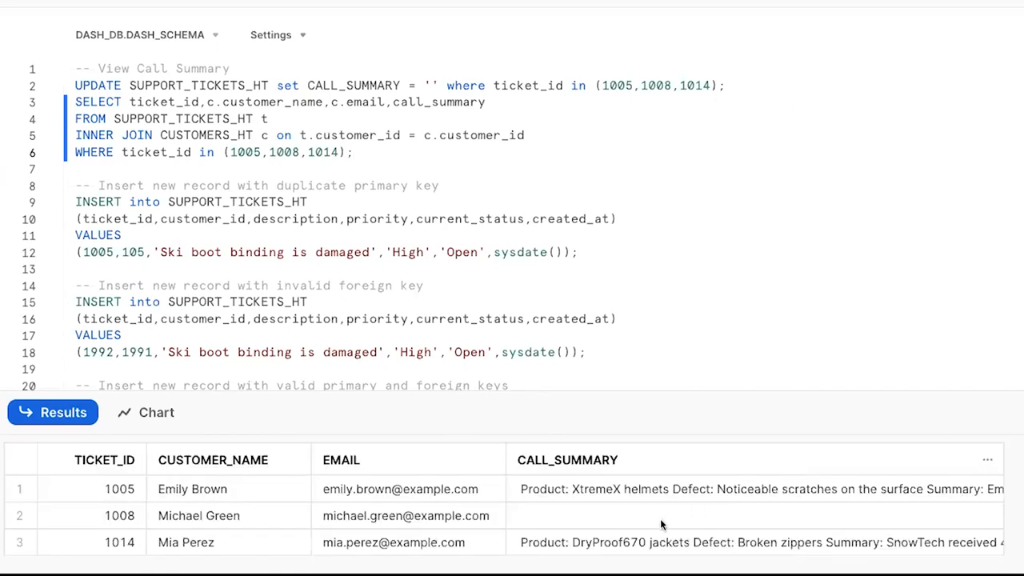
Run the INSERT reusing ticket id 1005, getting a 'Primary key already exists' error
left_click(784, 489)
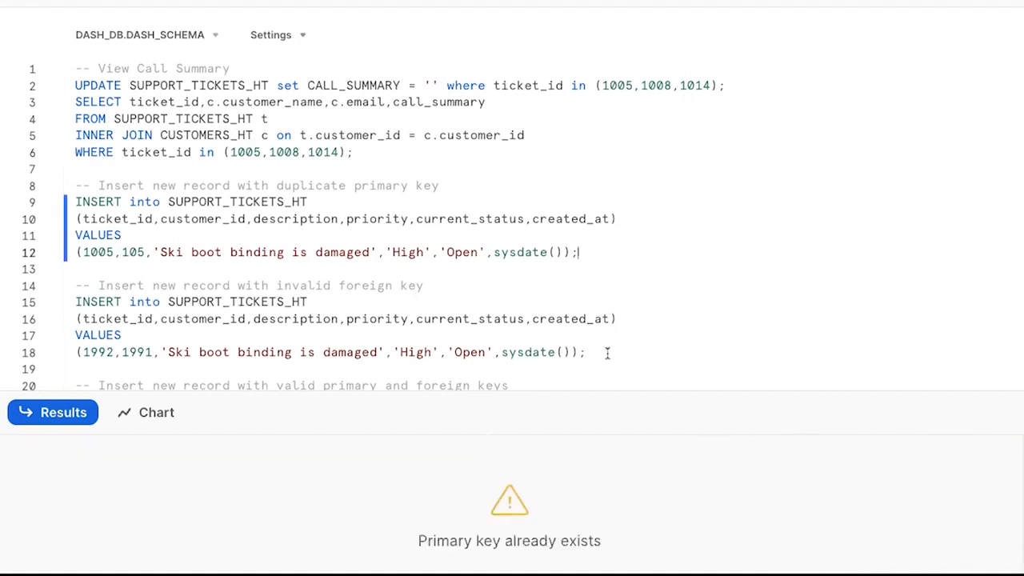
Run the INSERT for nonexistent customer 1991, rejected as a foreign key violation
left_click(606, 352)
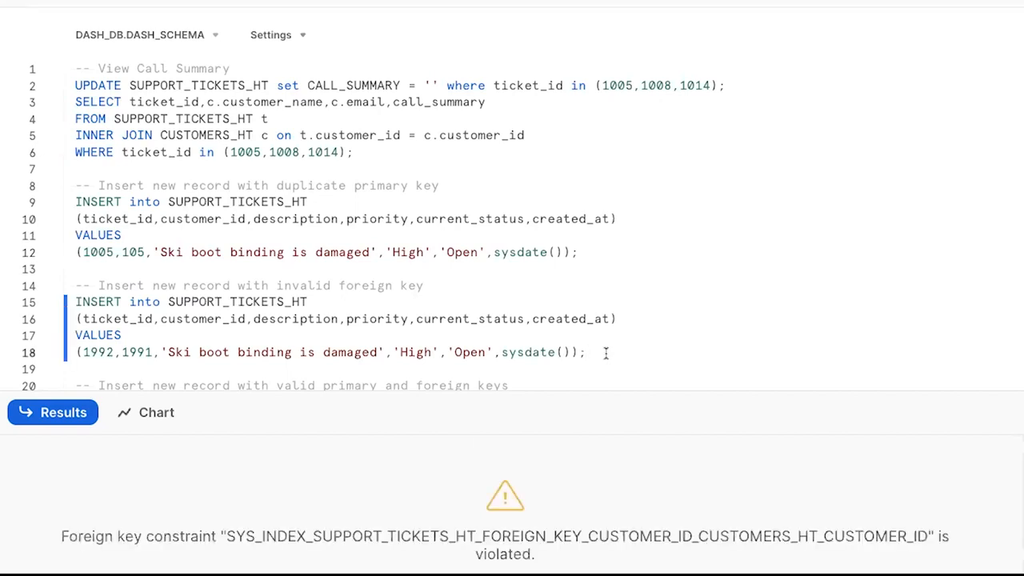
mouse_move(618, 349)
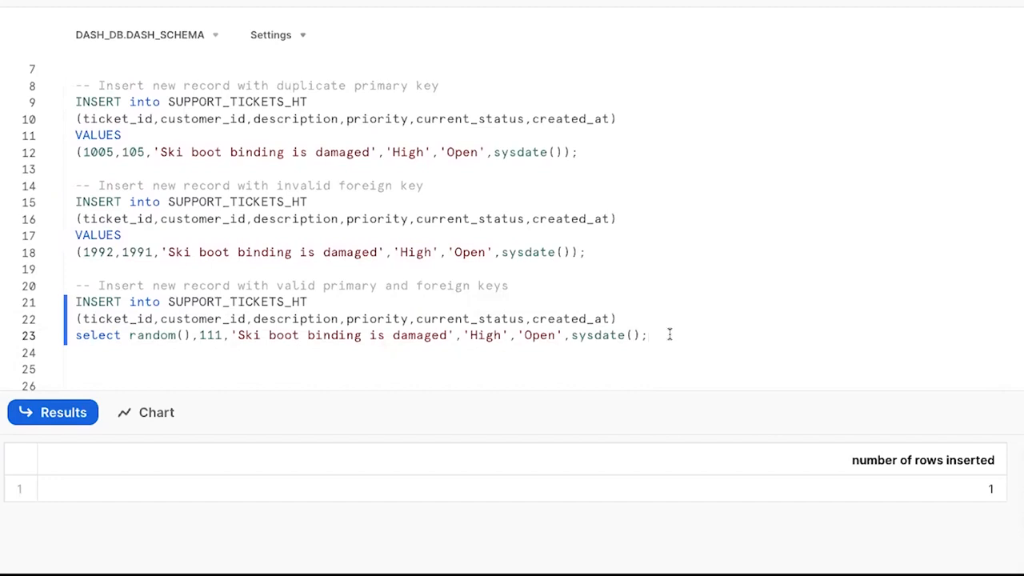
Run the valid random-id ticket INSERT adding one row, then switch to the Snowflake Native Apps Marketplace results
left_click(669, 334)
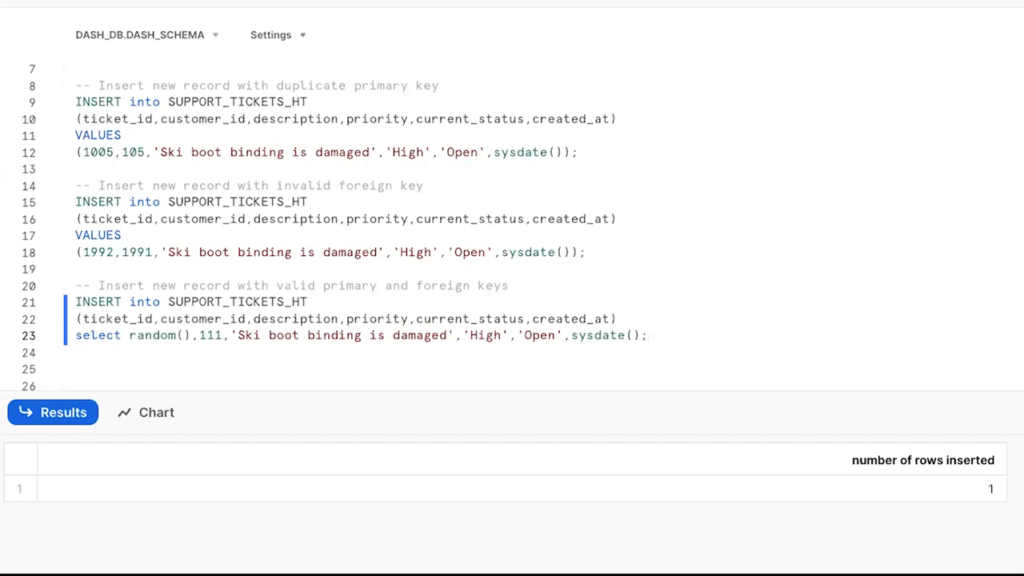
left_click(650, 336)
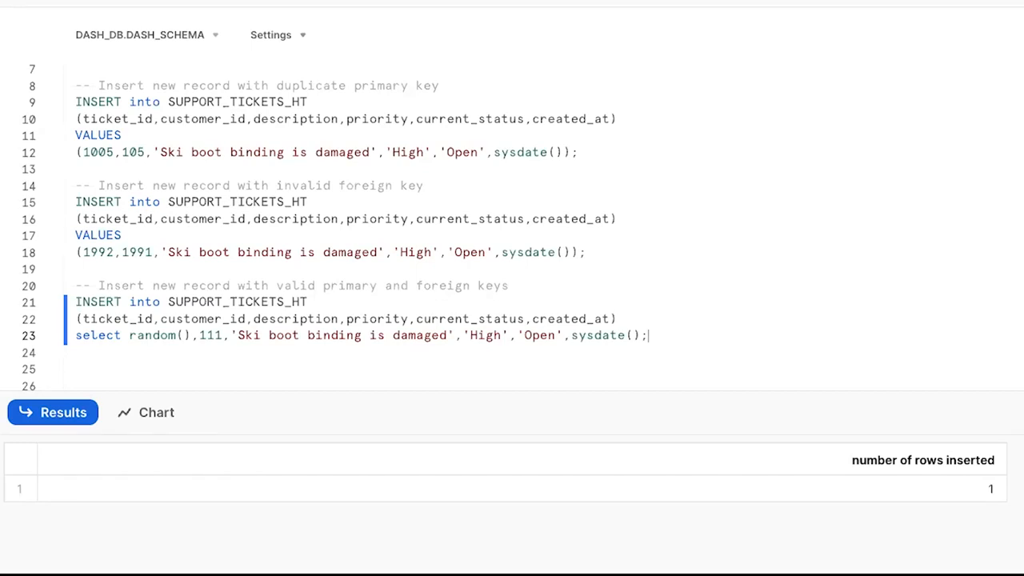
left_click(400, 12)
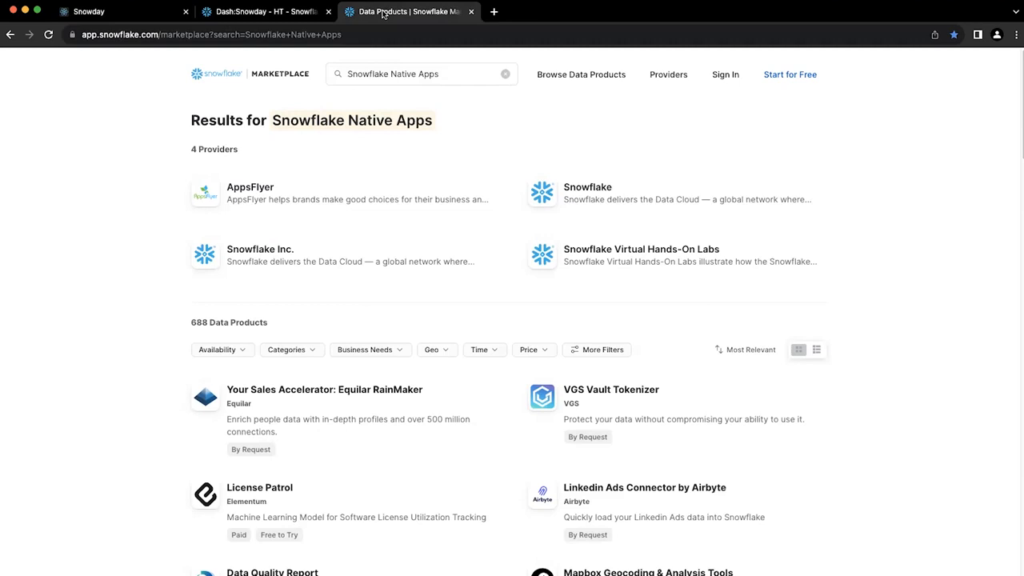